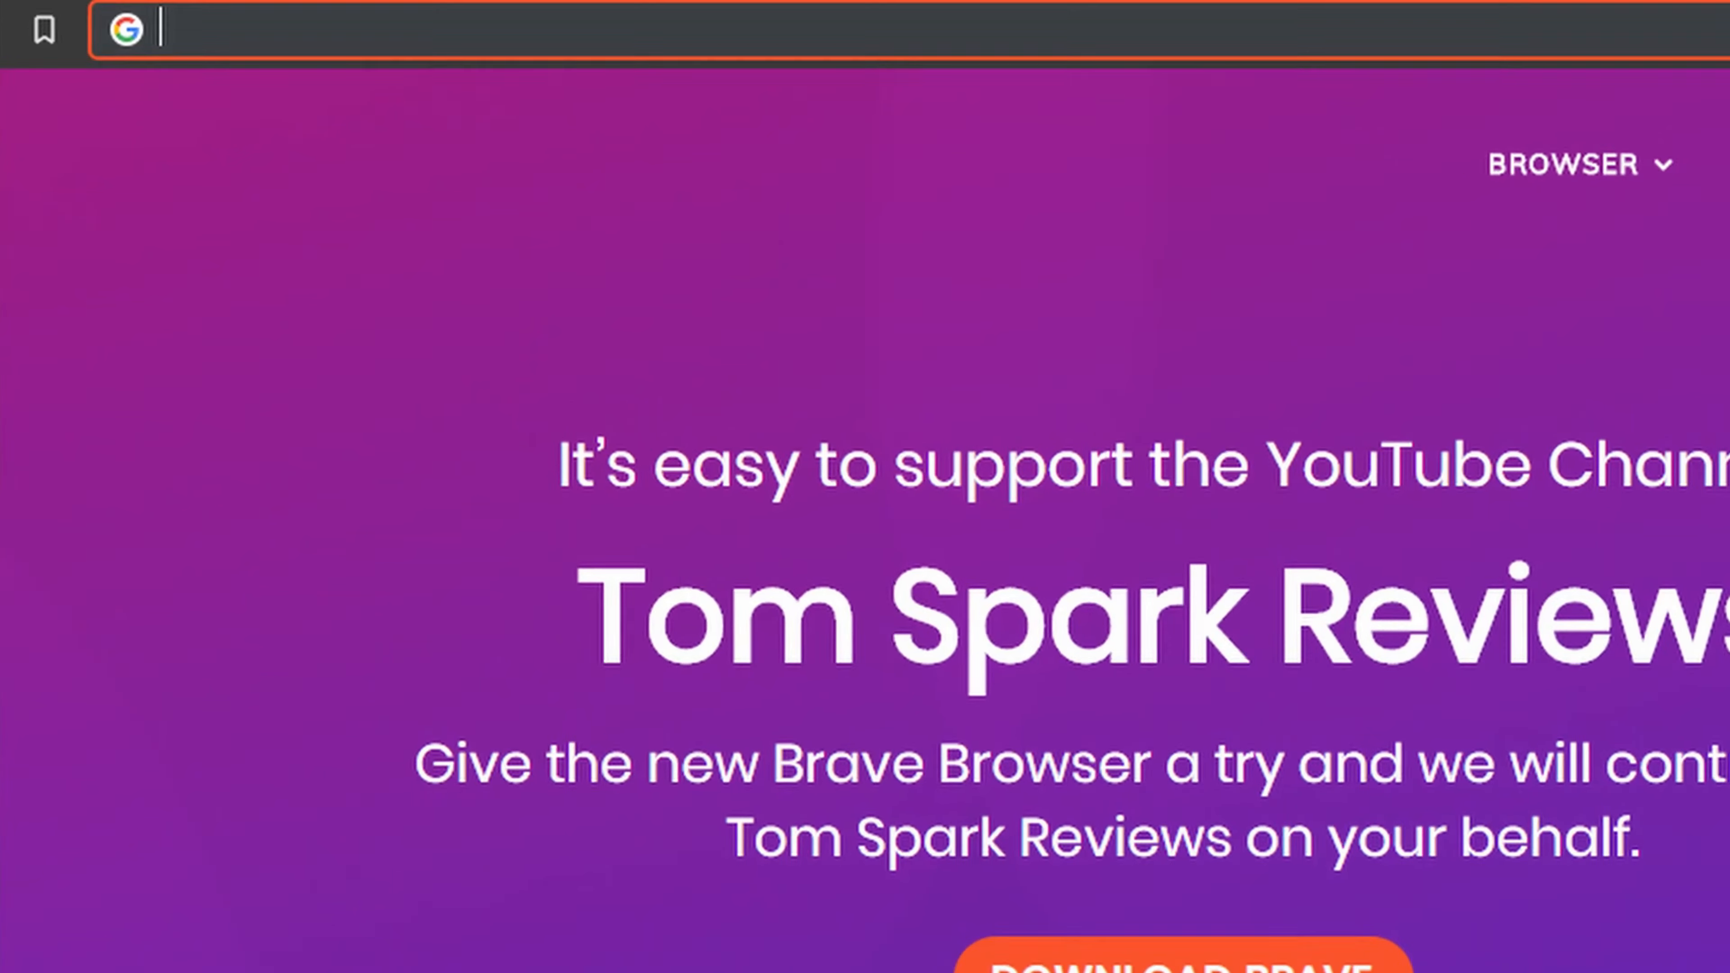
- Load NordVPN's official blog post responding to the datacenter breach
type("VpnTi")
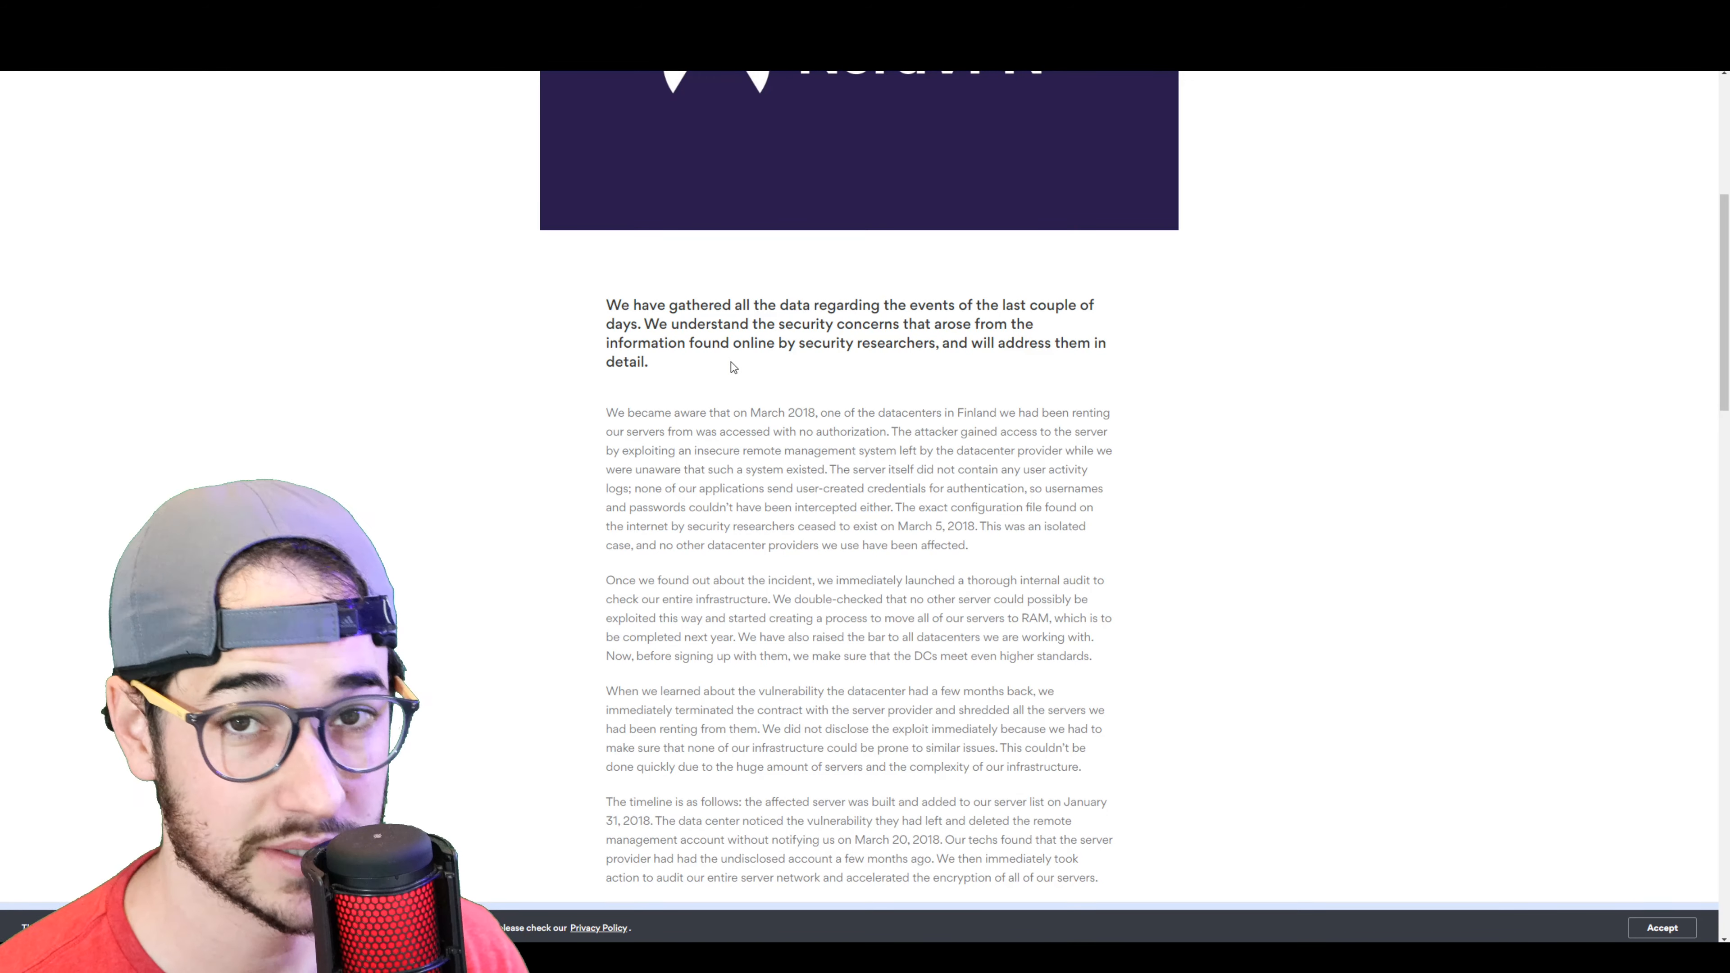
scroll("down", 3)
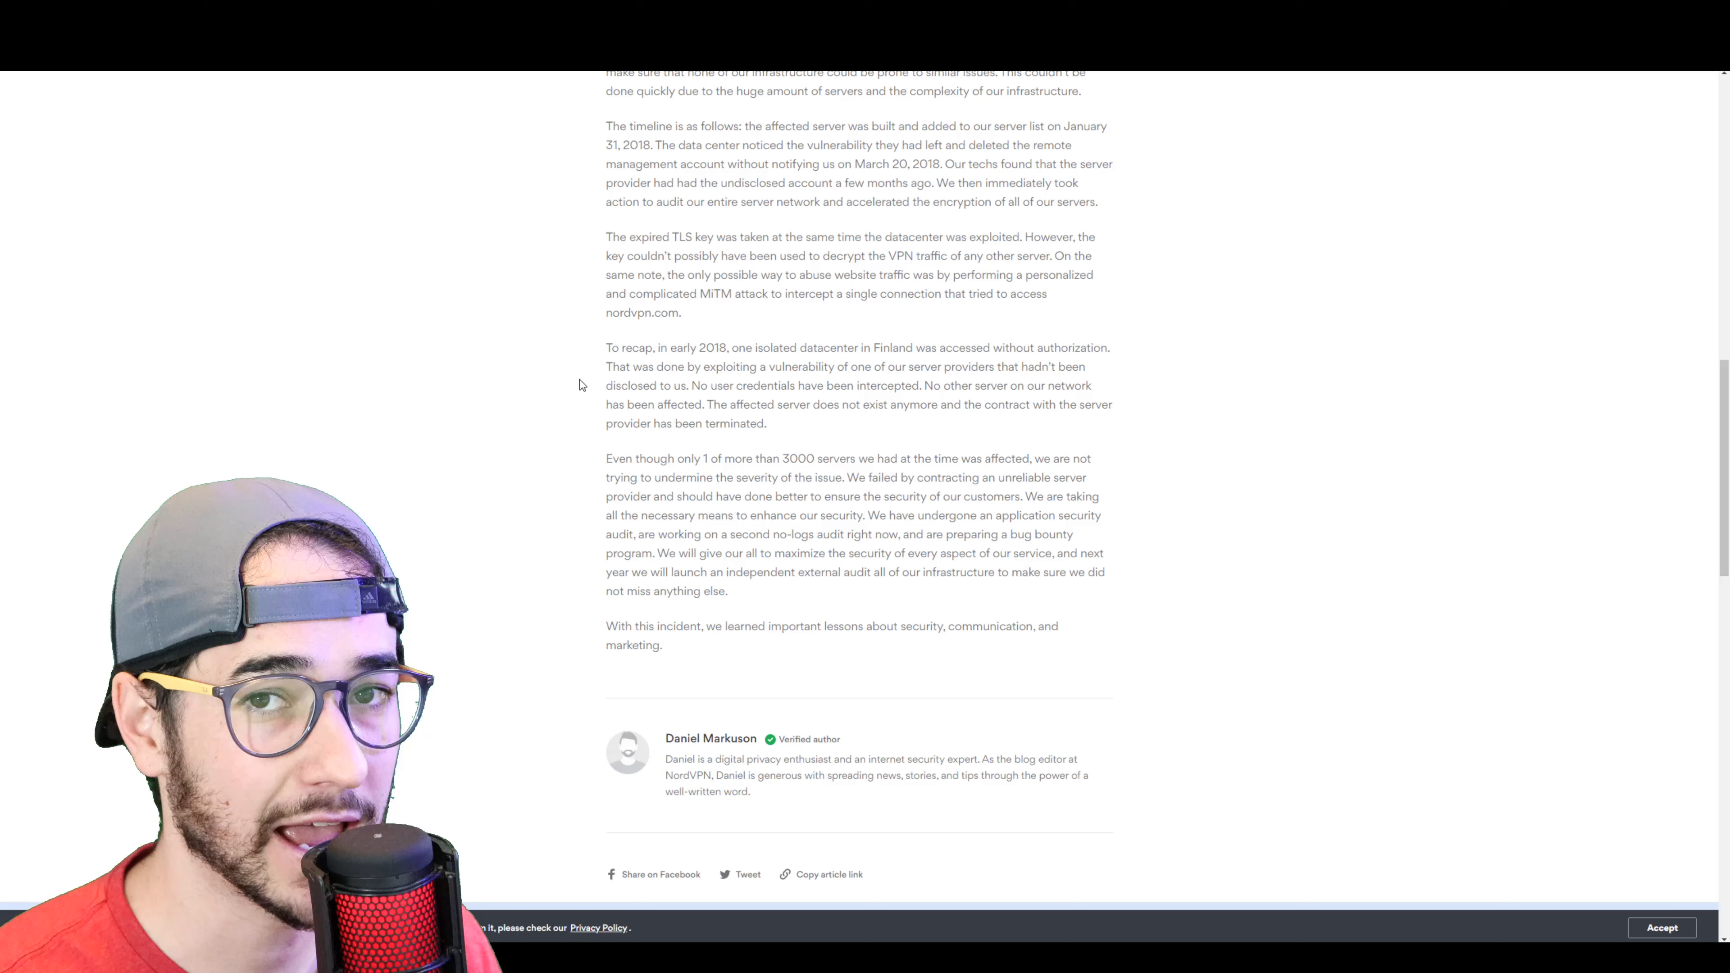
left_click_drag(605, 348, 768, 423)
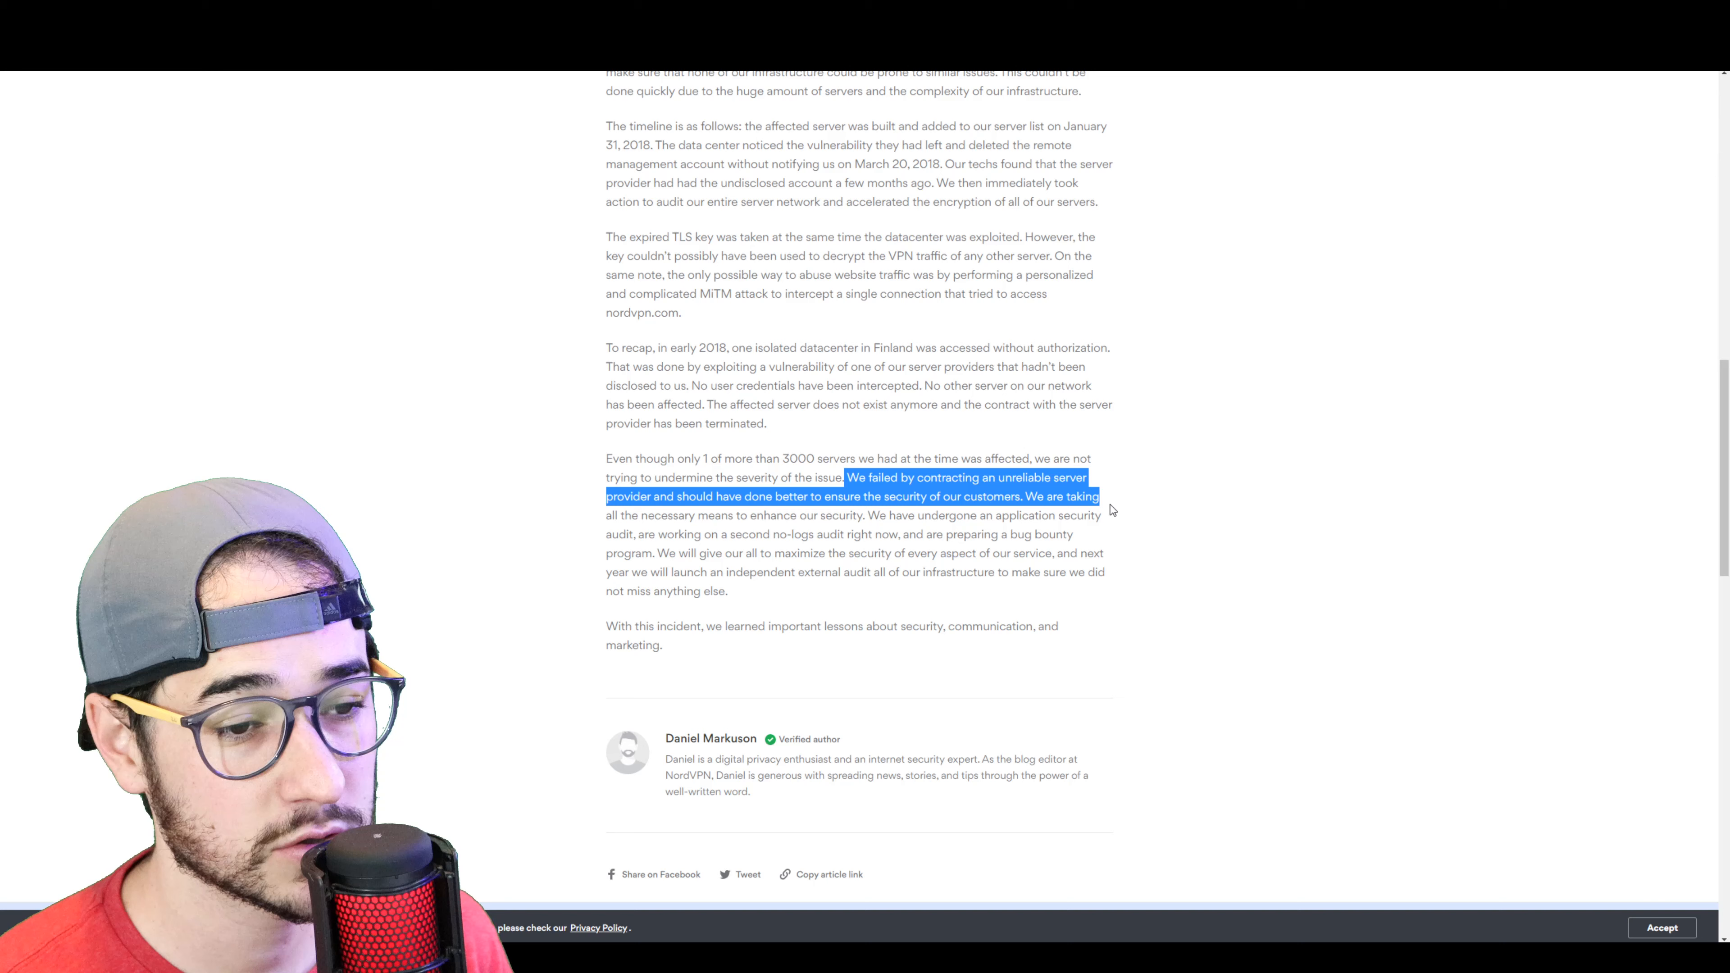
left_click_drag(1100, 496, 864, 516)
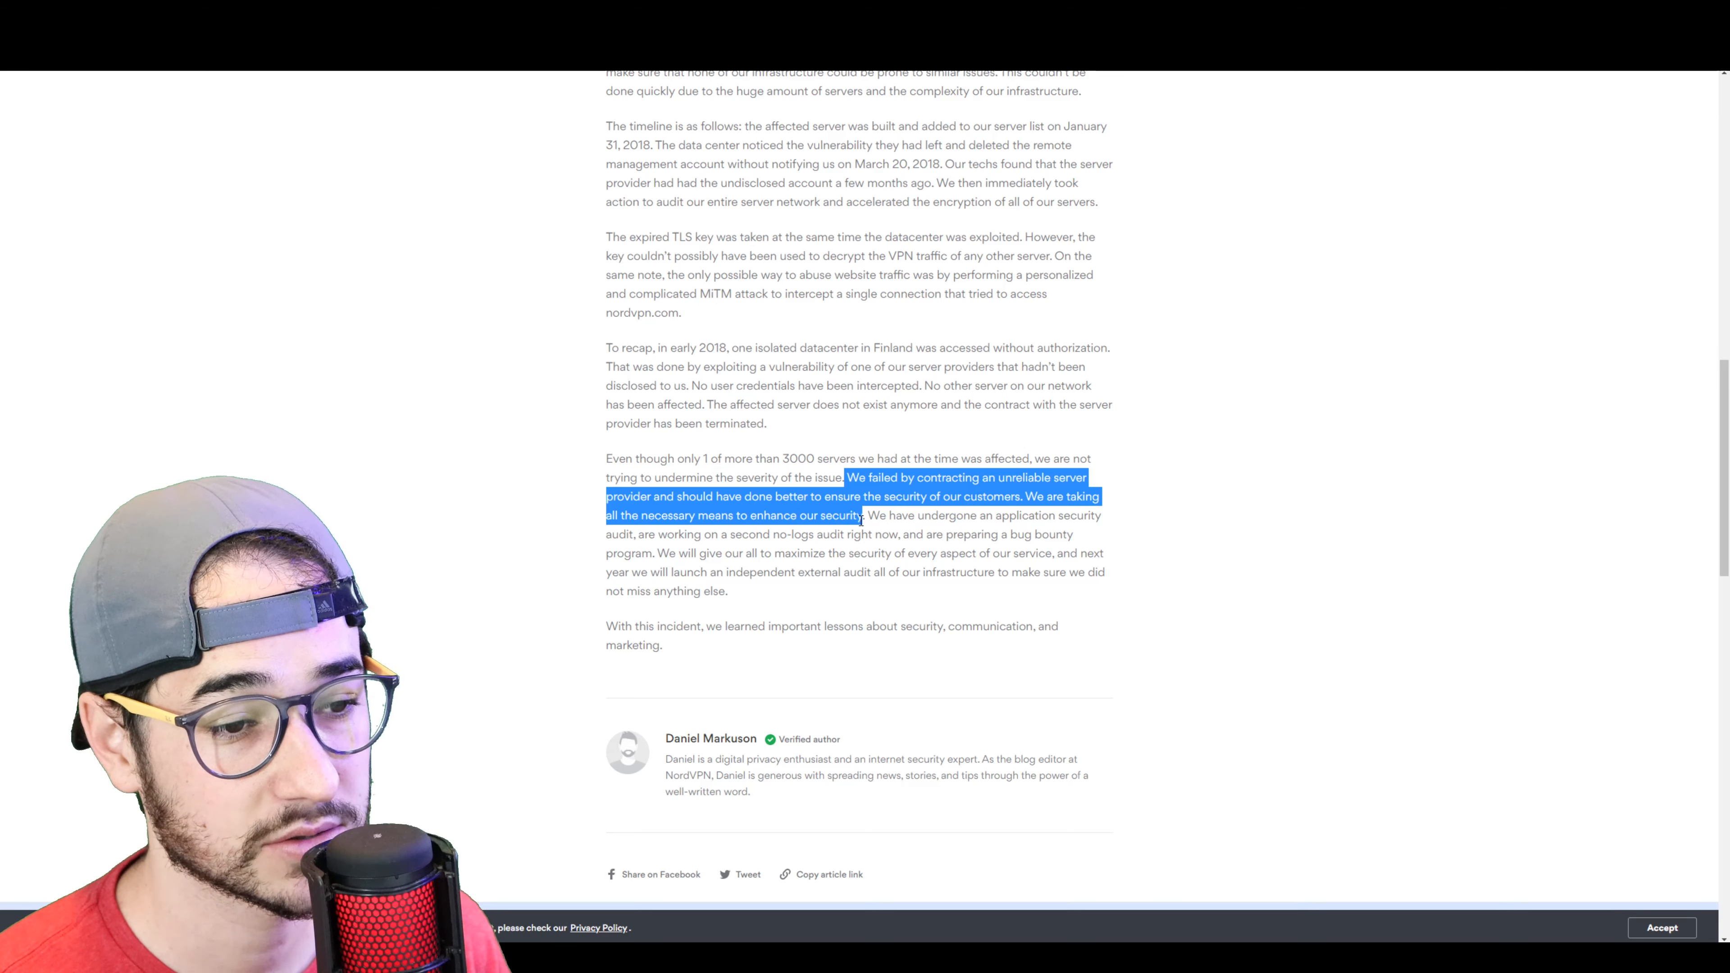
left_click(899, 515)
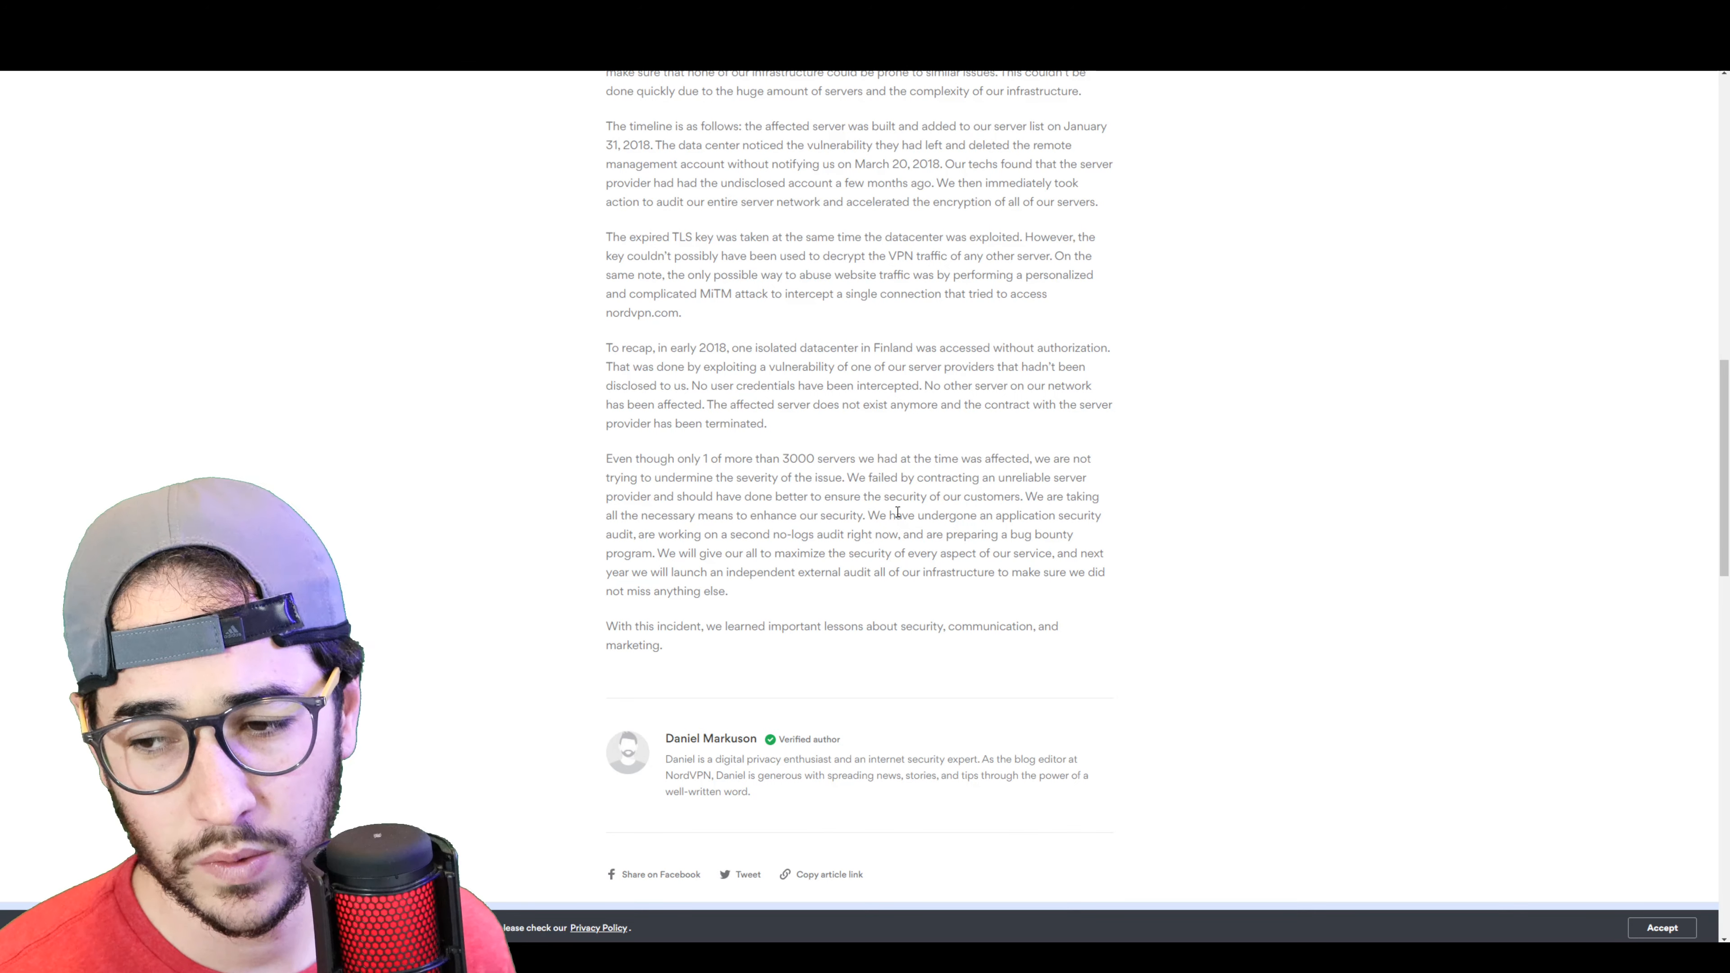
scroll("up", 3)
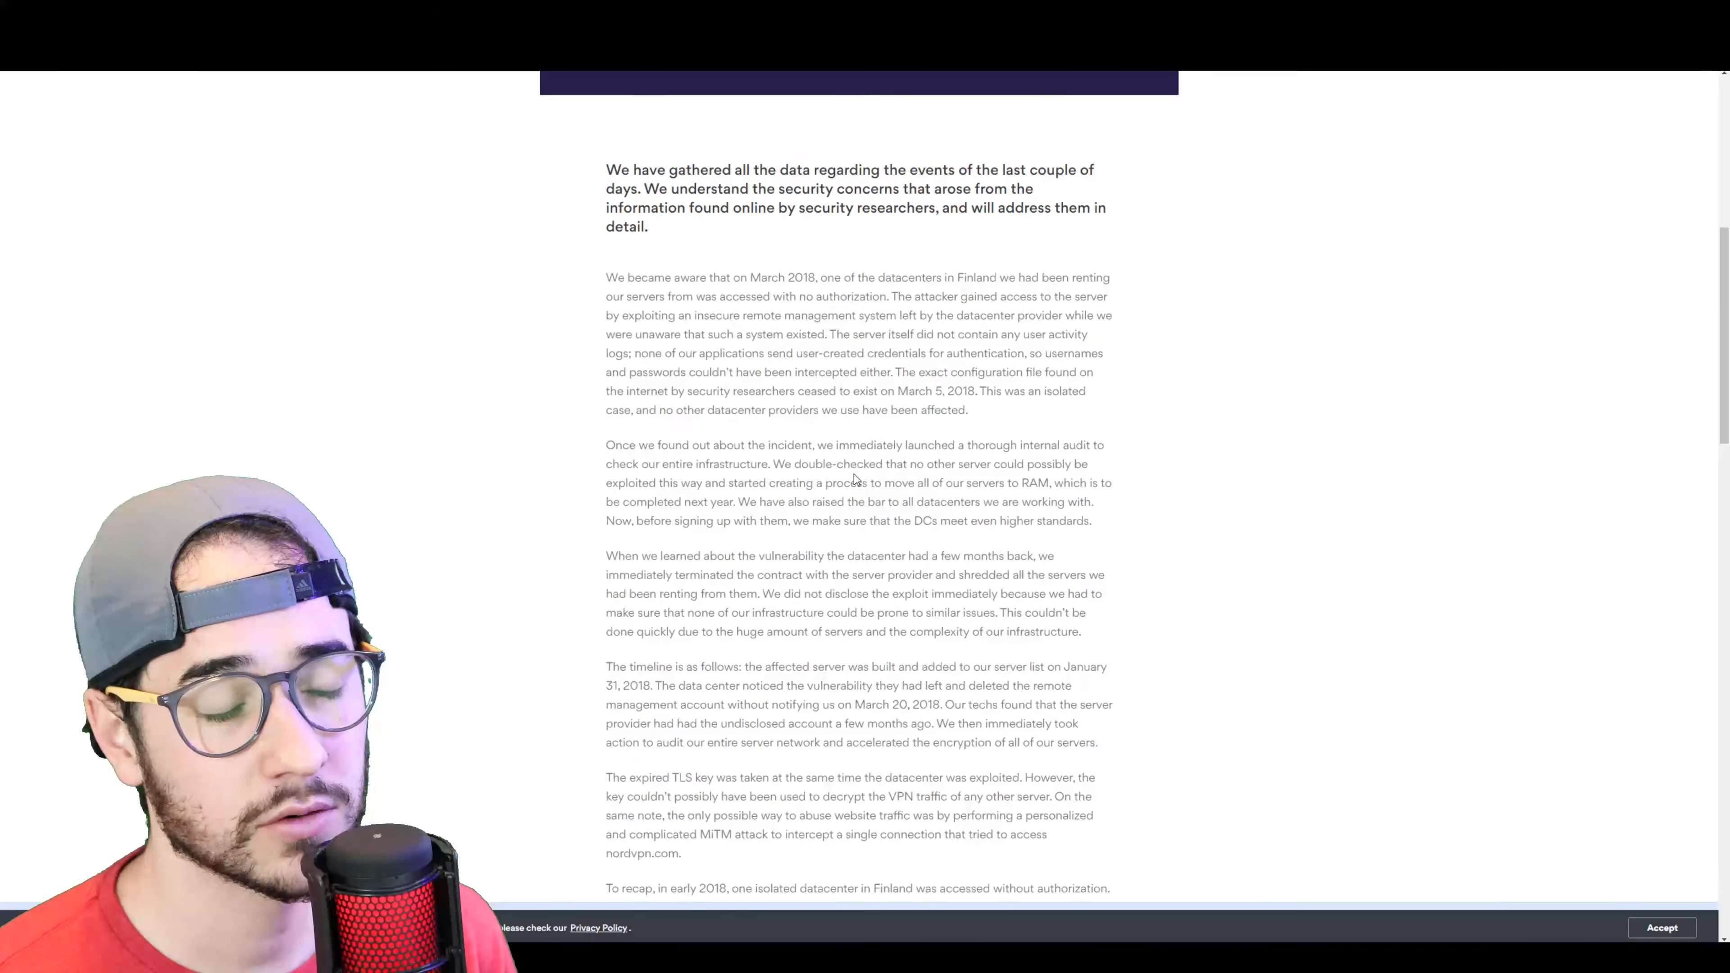
scroll("down", 3)
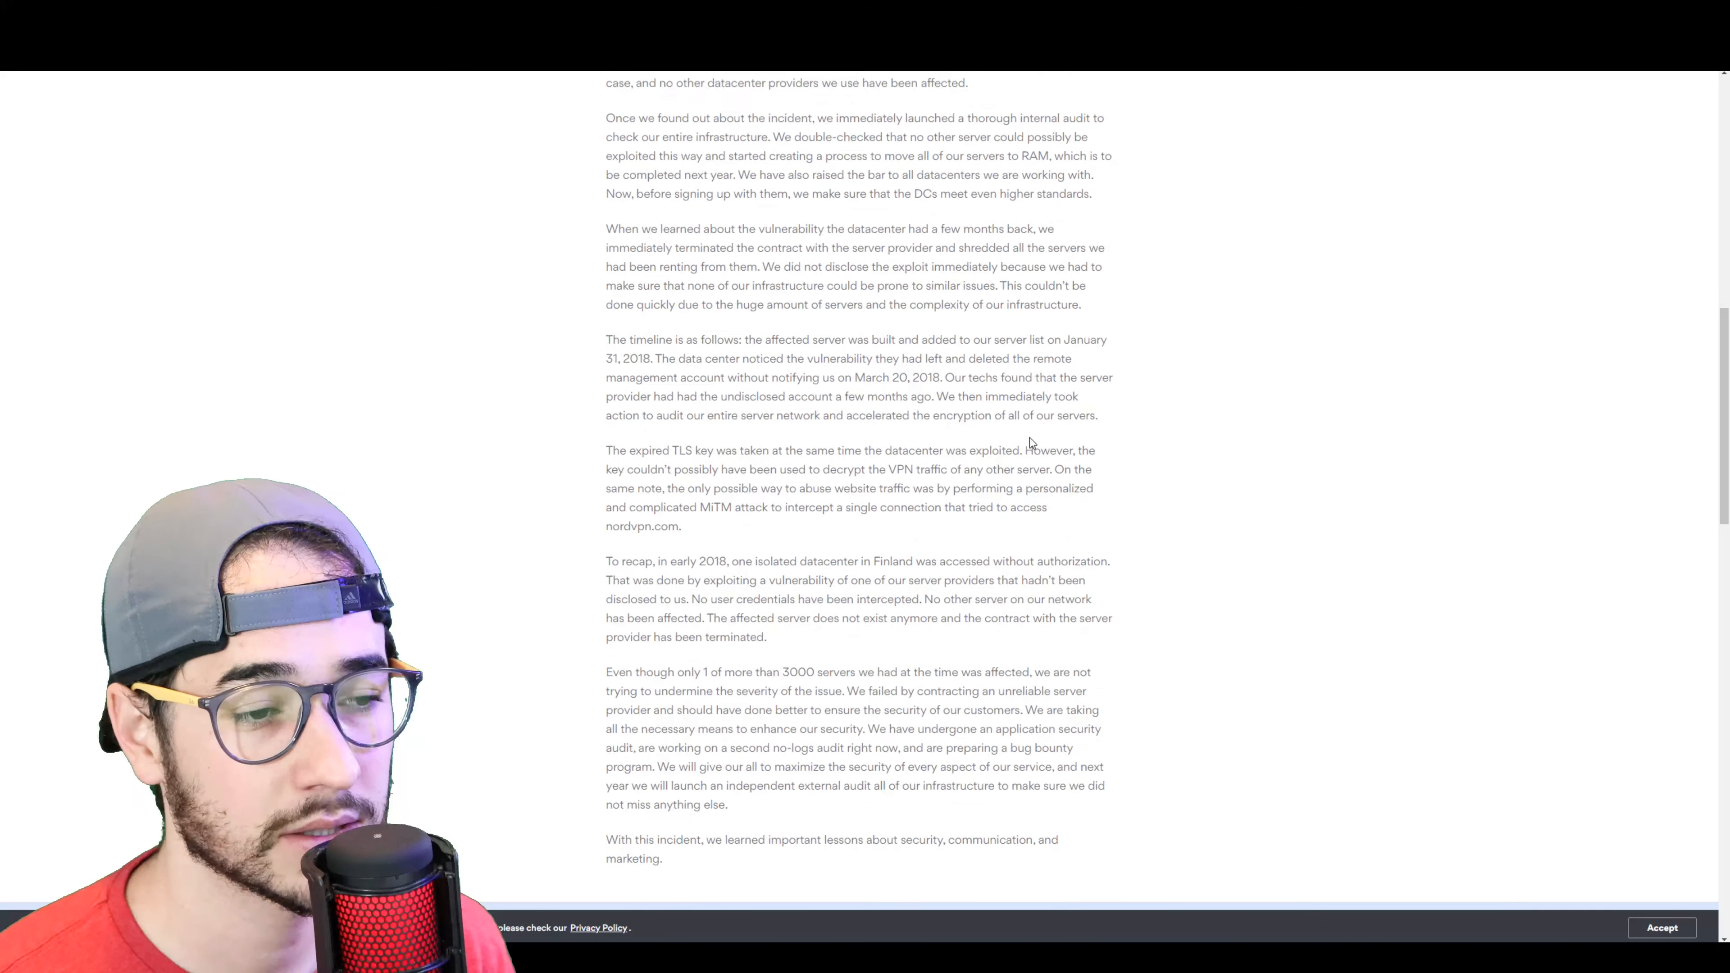
scroll("up", 3)
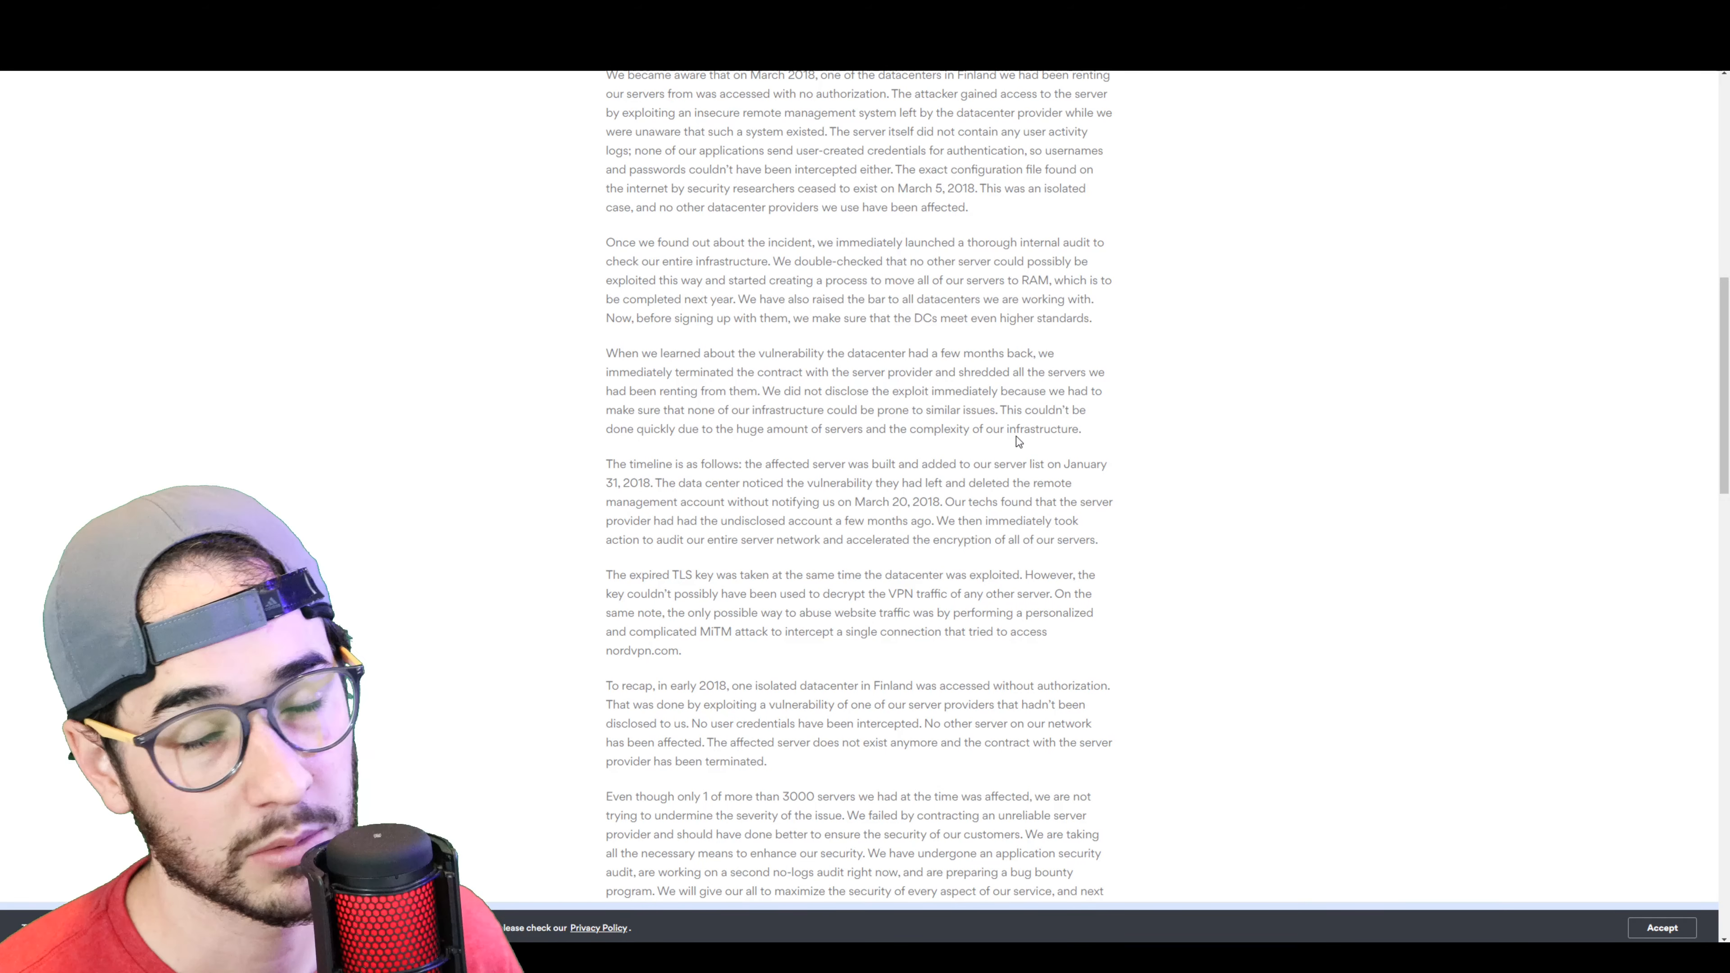
scroll("down", 3)
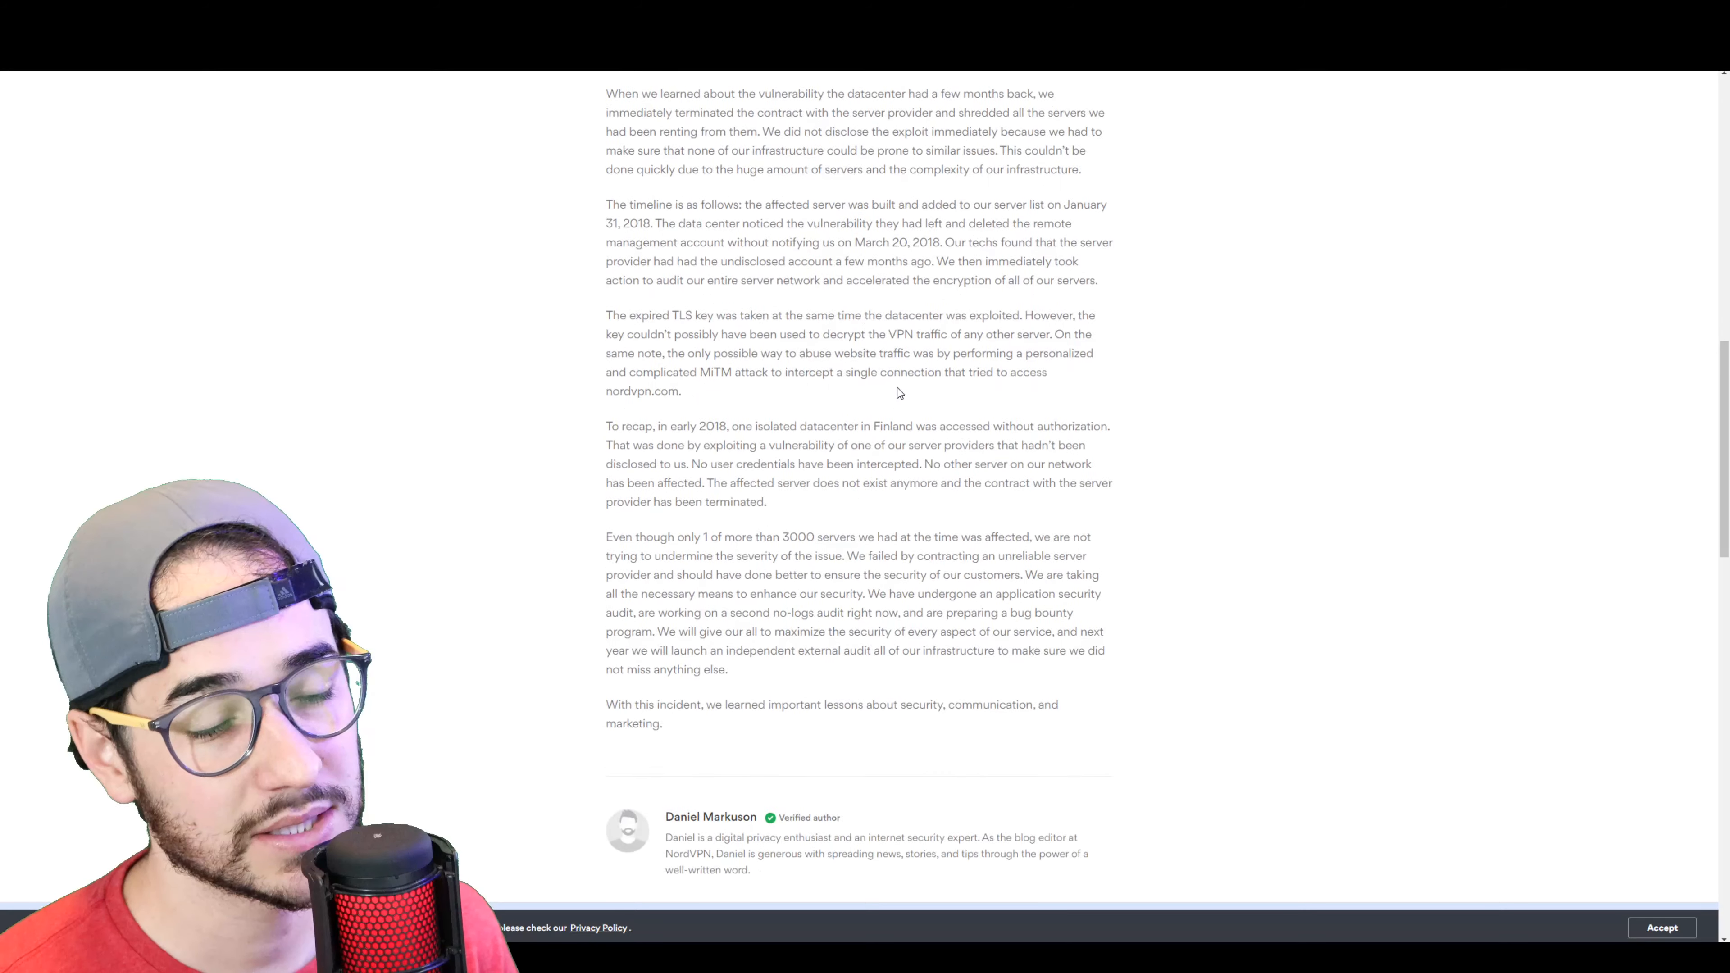
scroll("up", 3)
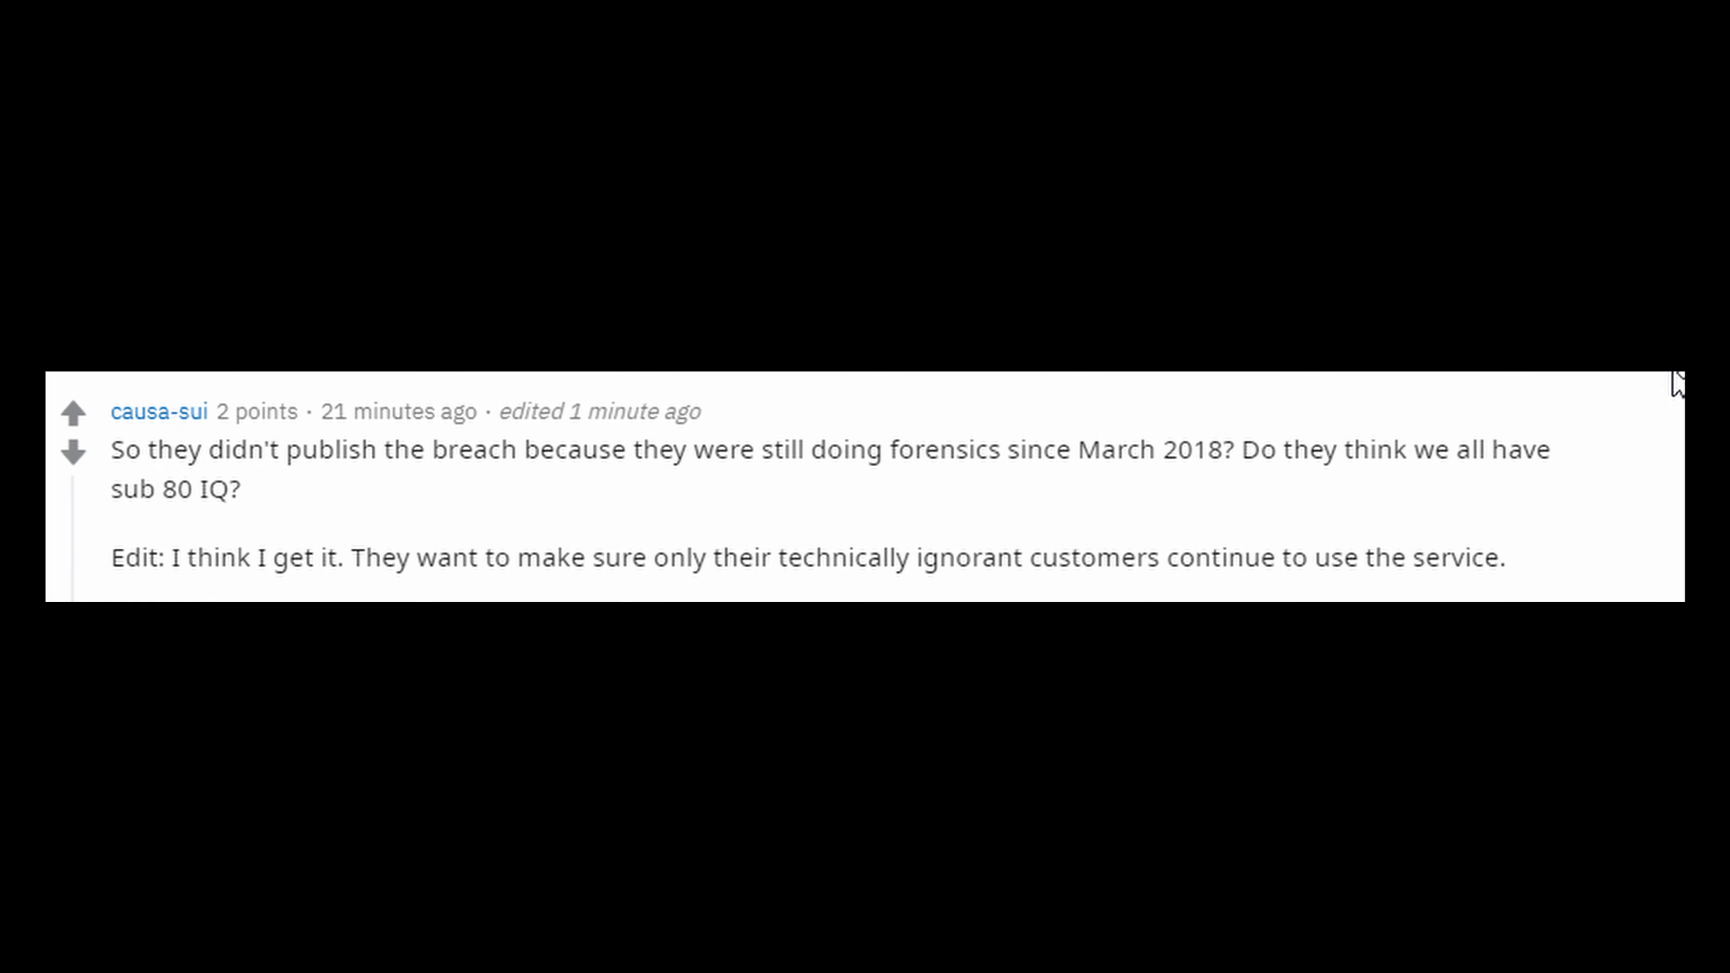
scroll("up", 3)
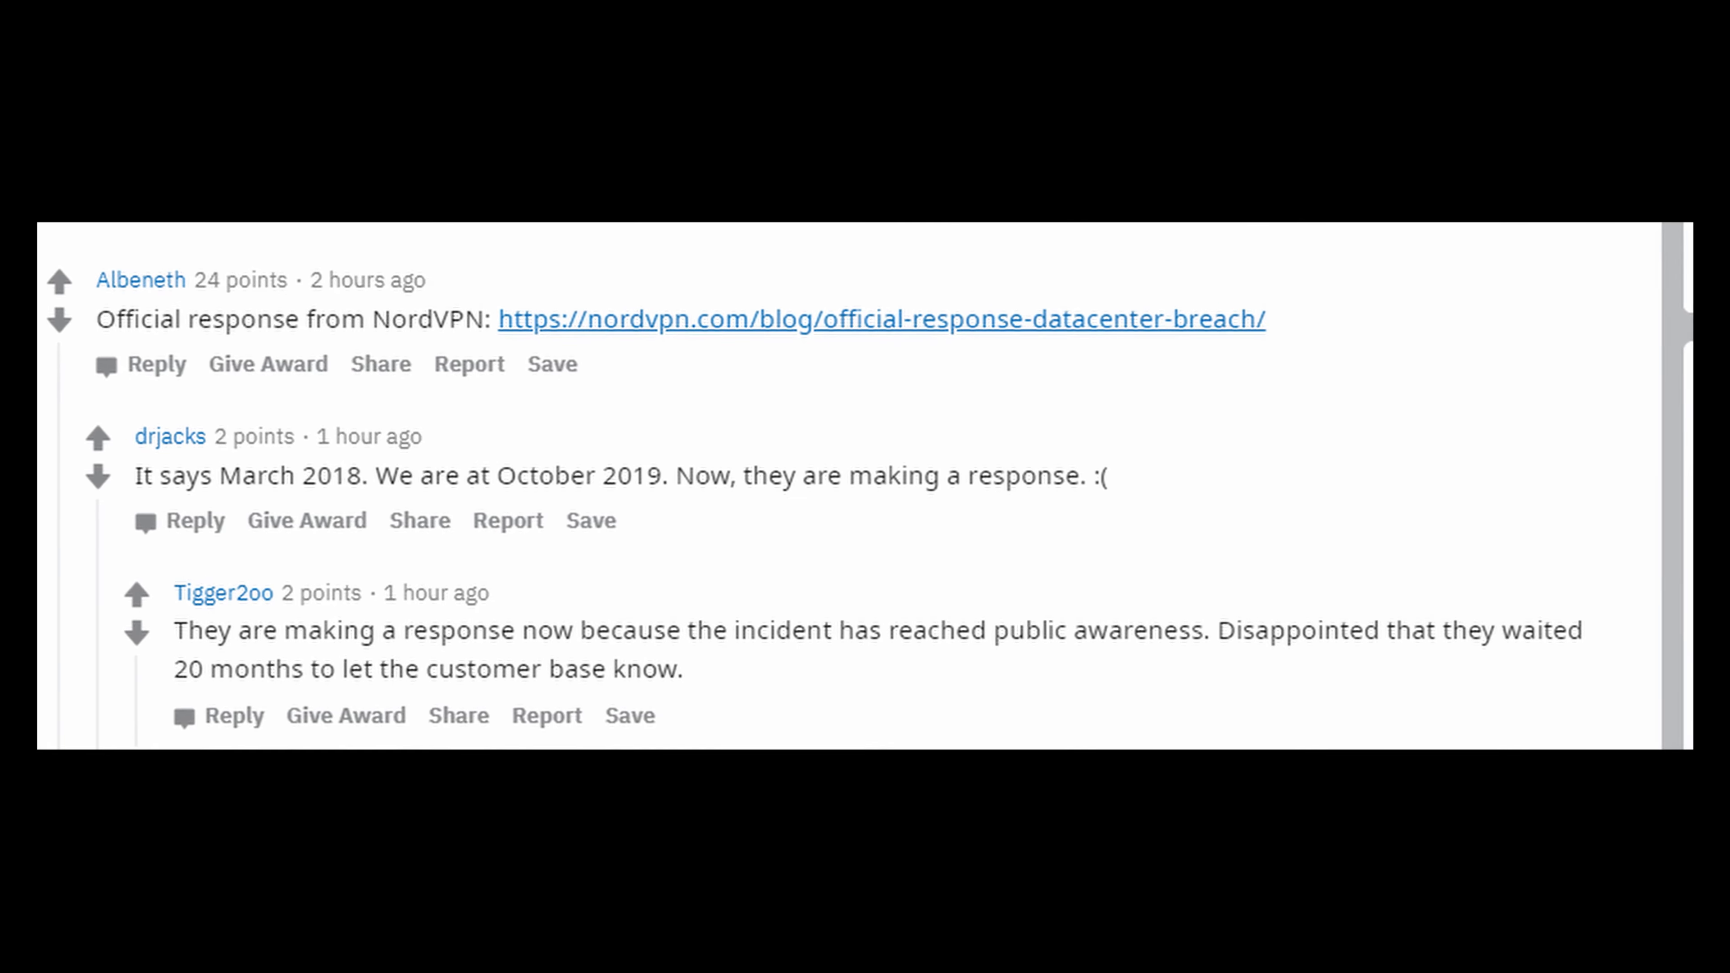
left_click(879, 319)
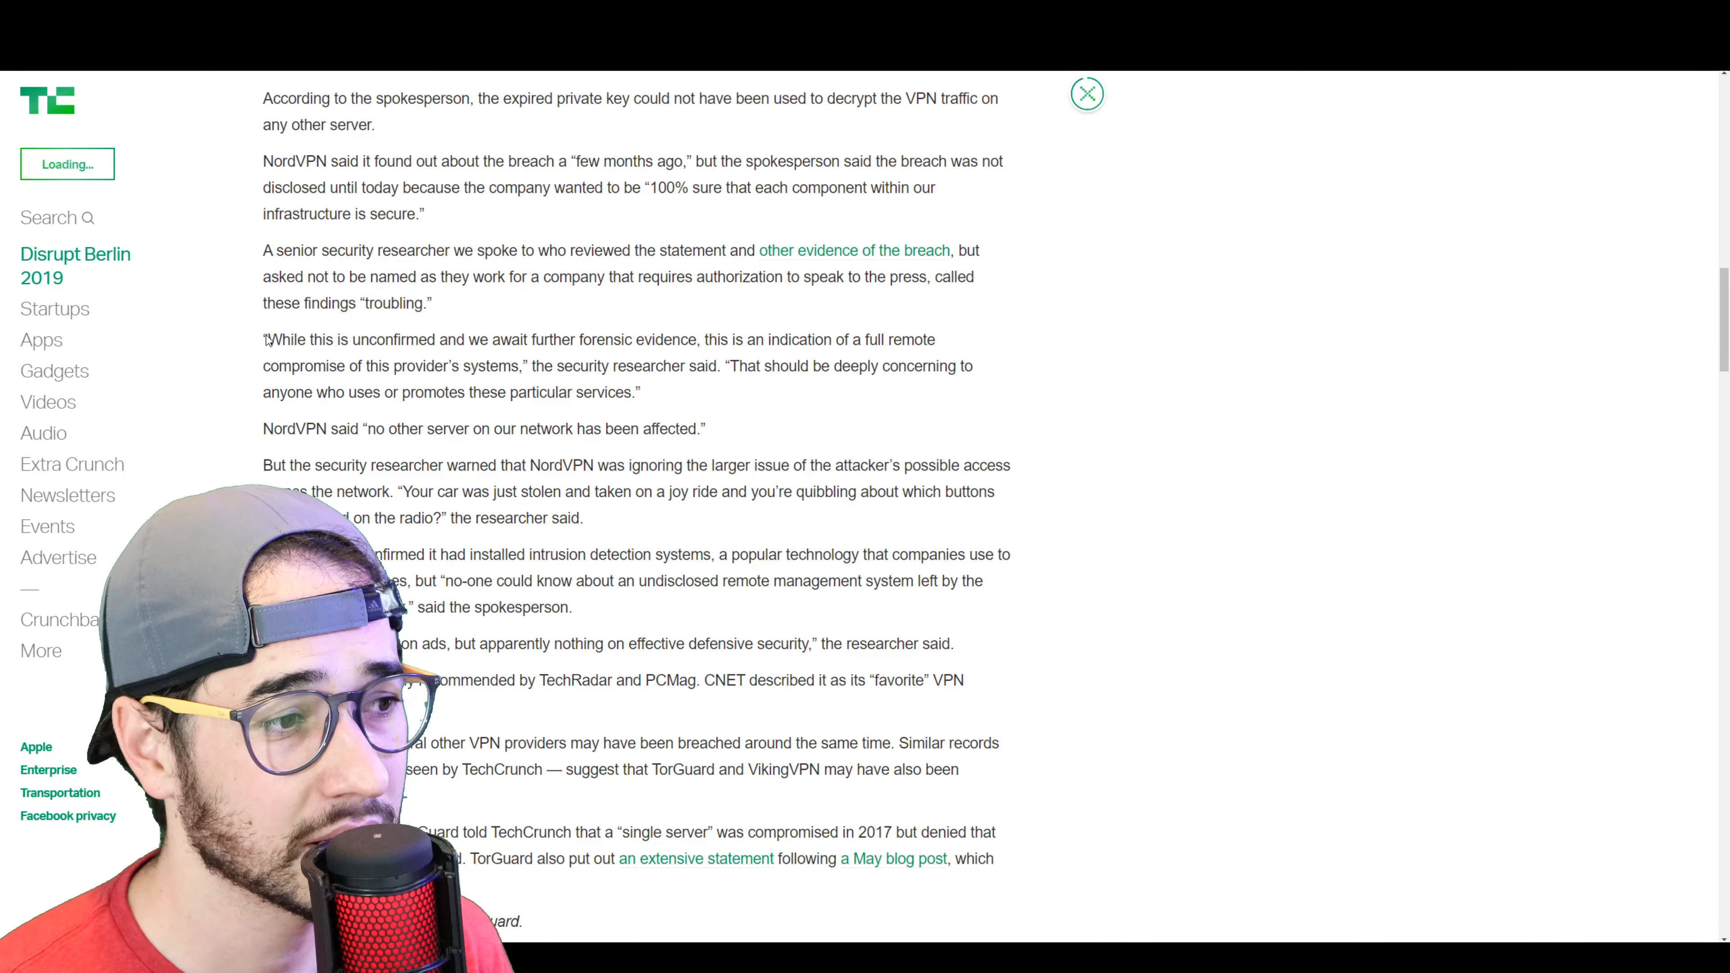
- Highlight the researcher's 'While this is unconfirmed…' full remote compromise quote
left_click_drag(265, 339, 639, 392)
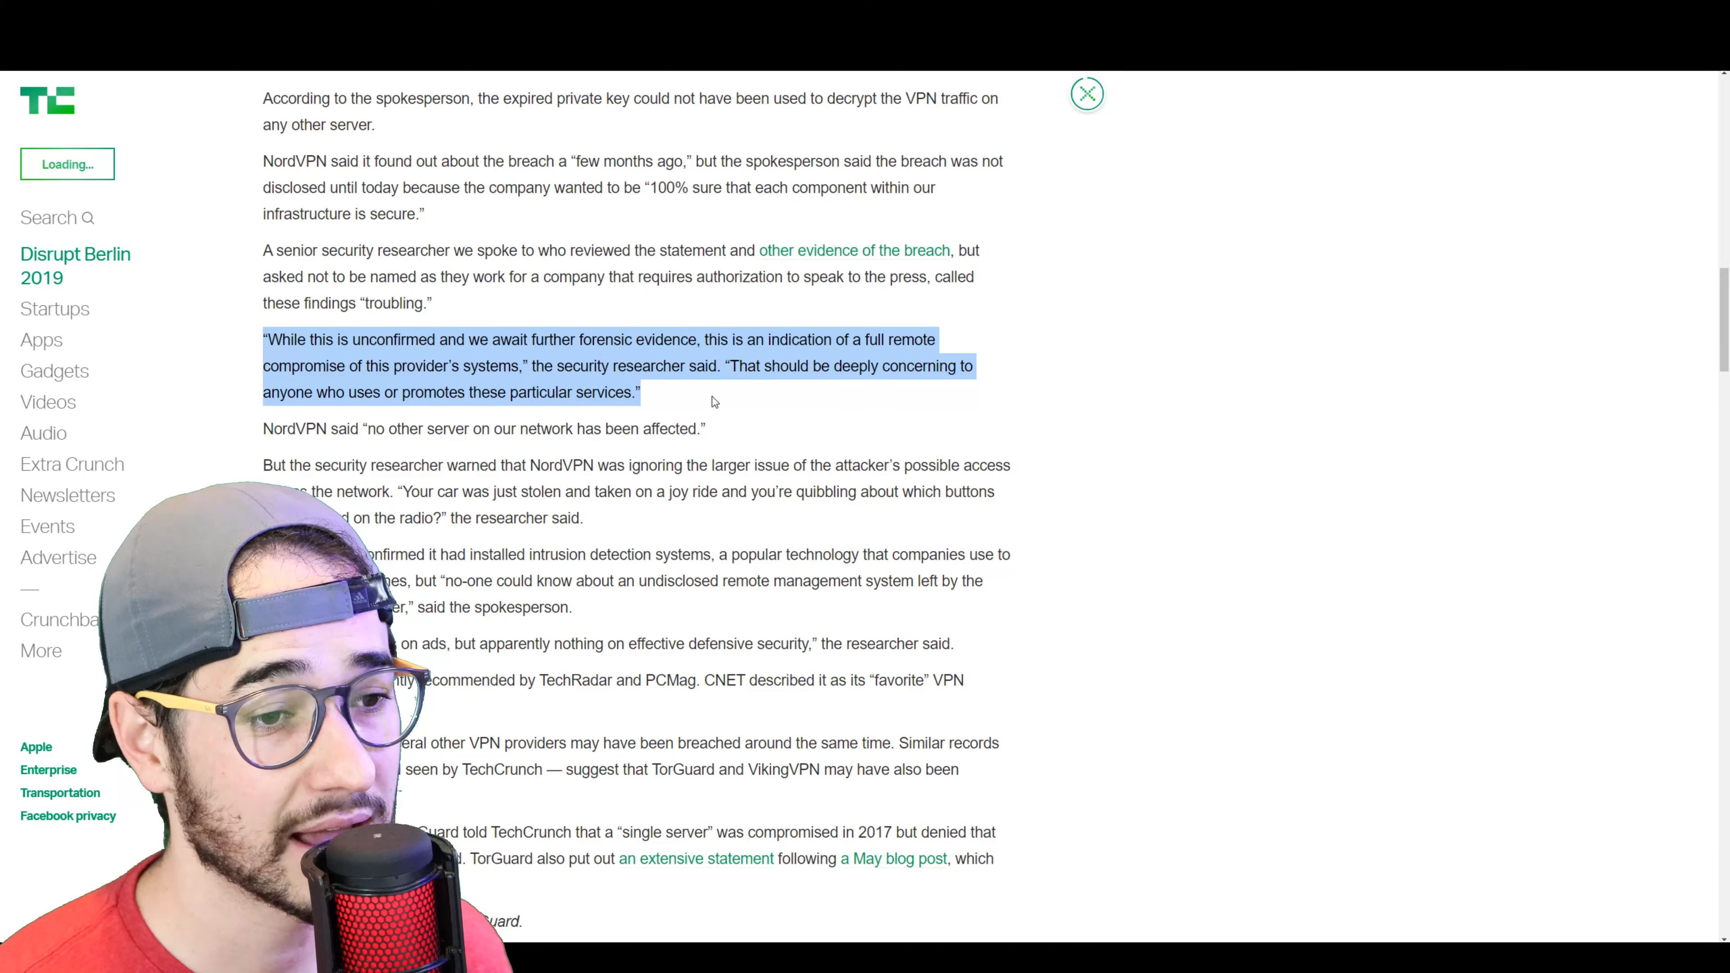
left_click(701, 402)
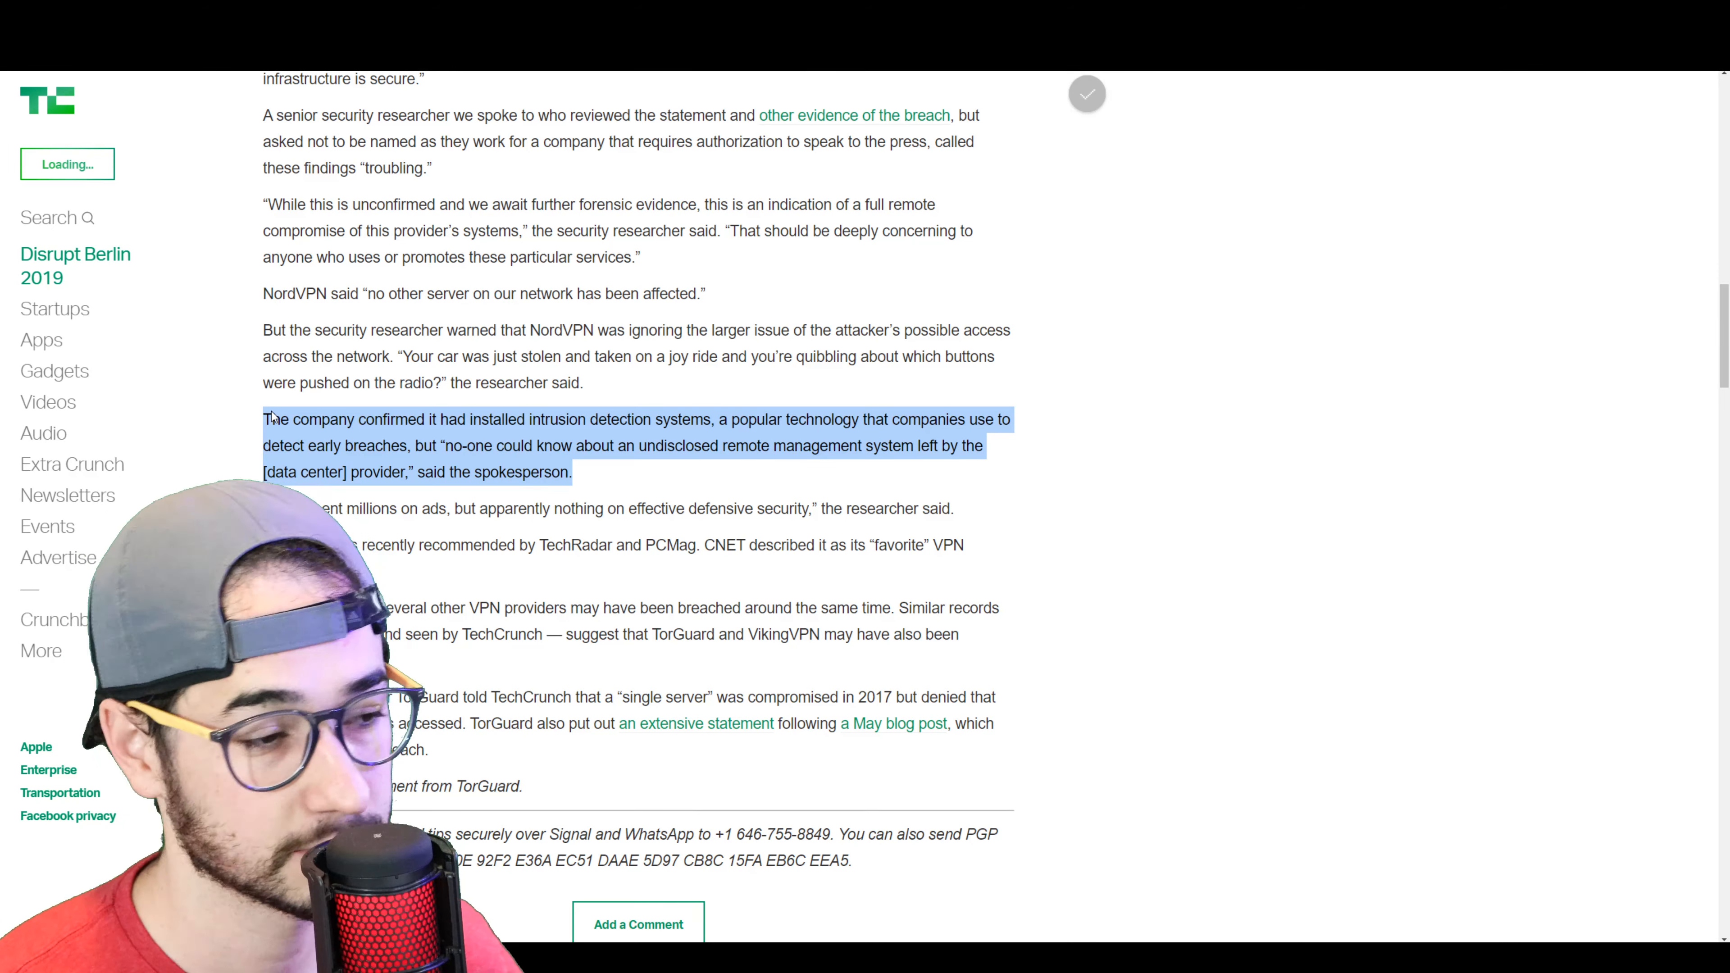
- Scroll to the researcher's 'spent millions on ads' remark about defensive security
scroll("down", 3)
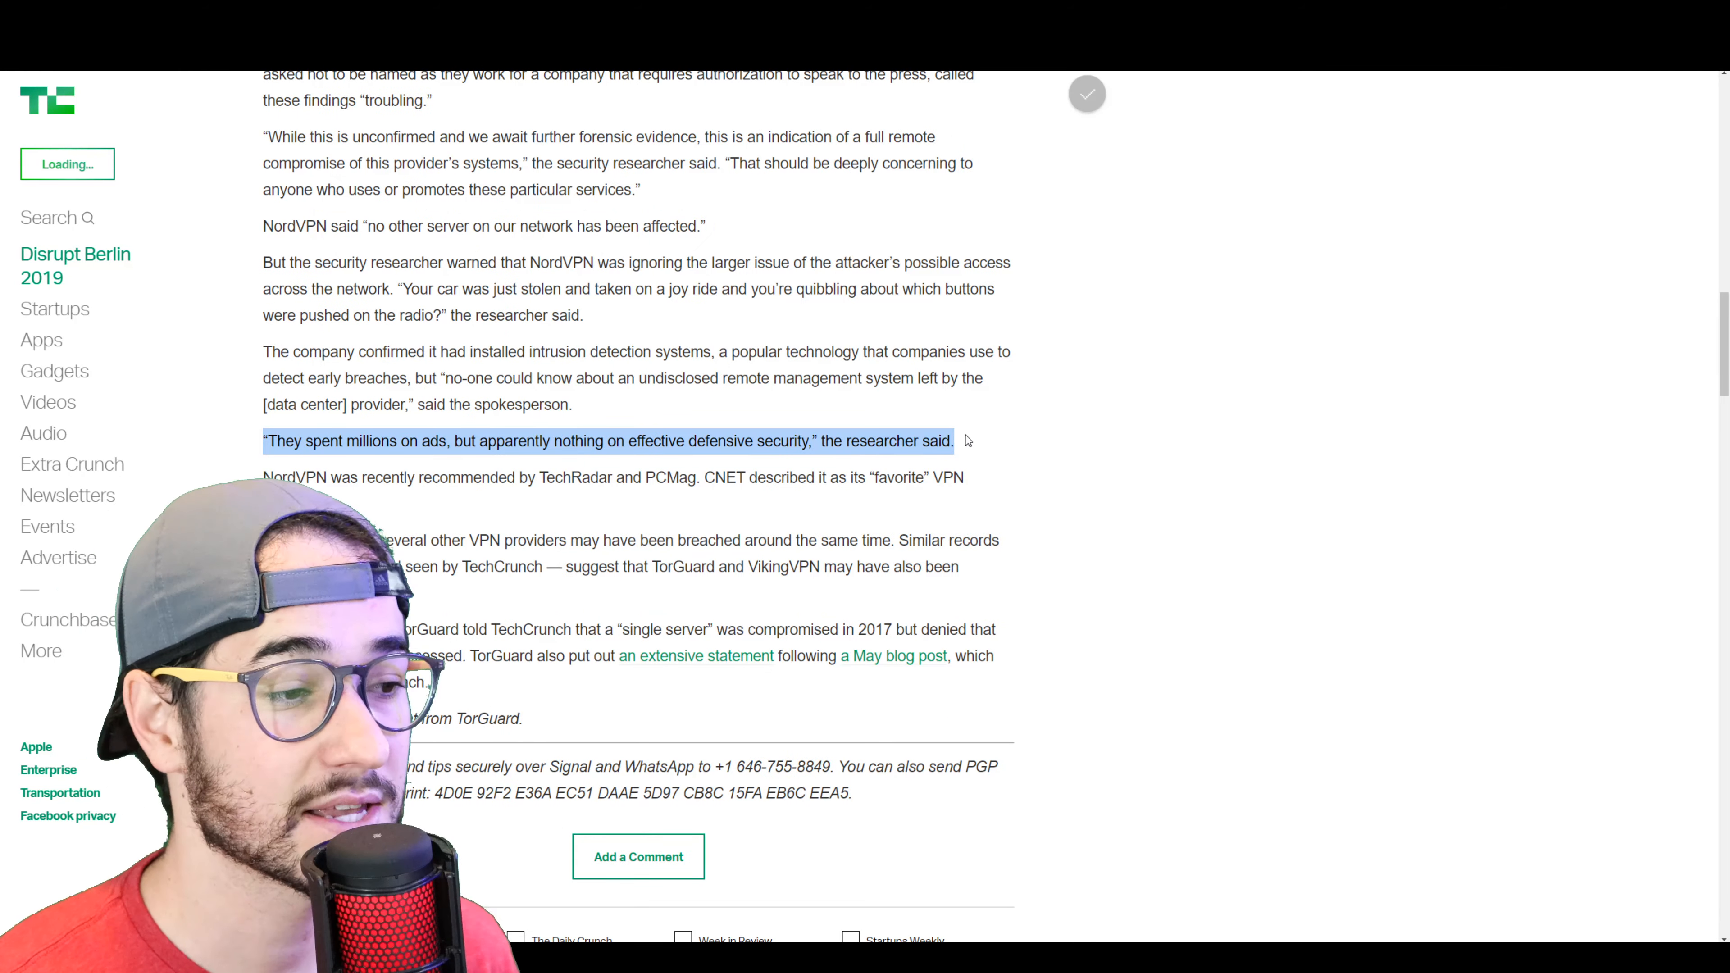